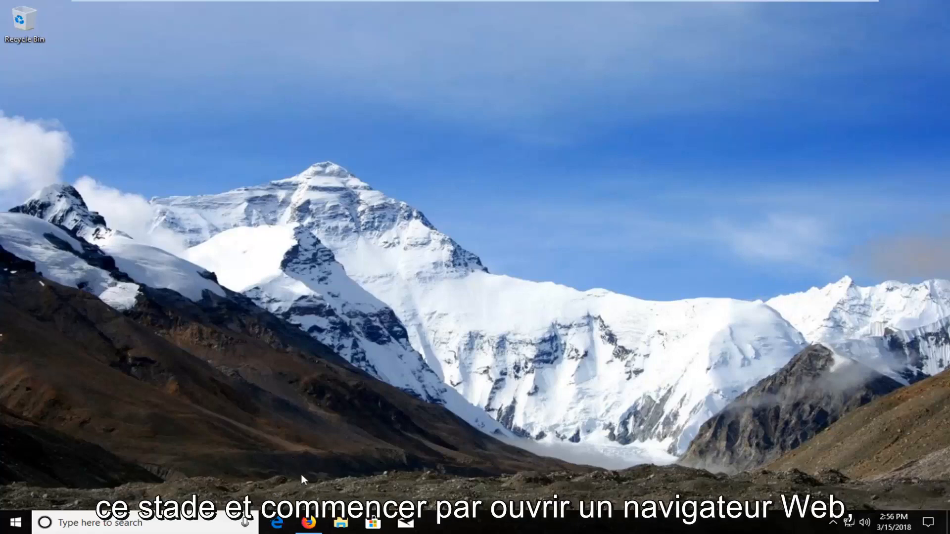
Launch Firefox from the taskbar so the Google homepage loads.
click(309, 523)
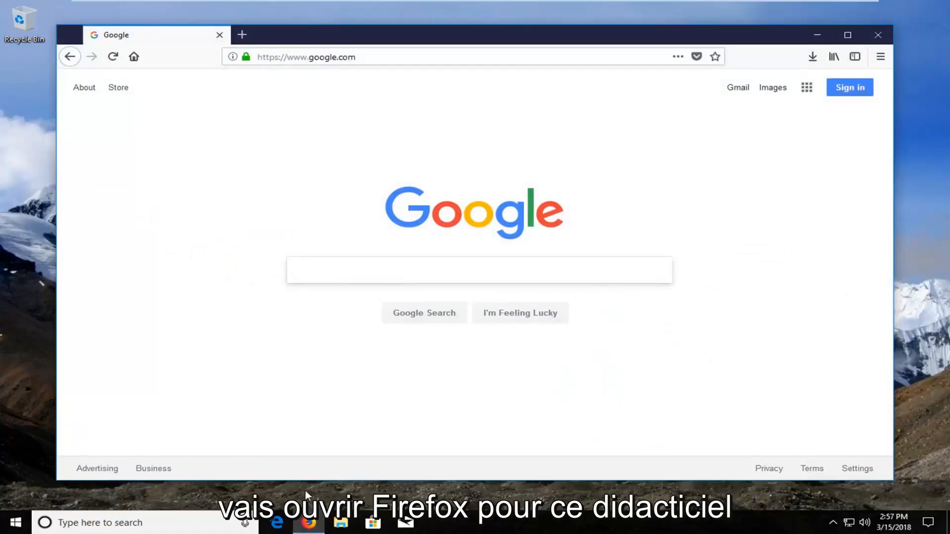
mouse_move(370, 400)
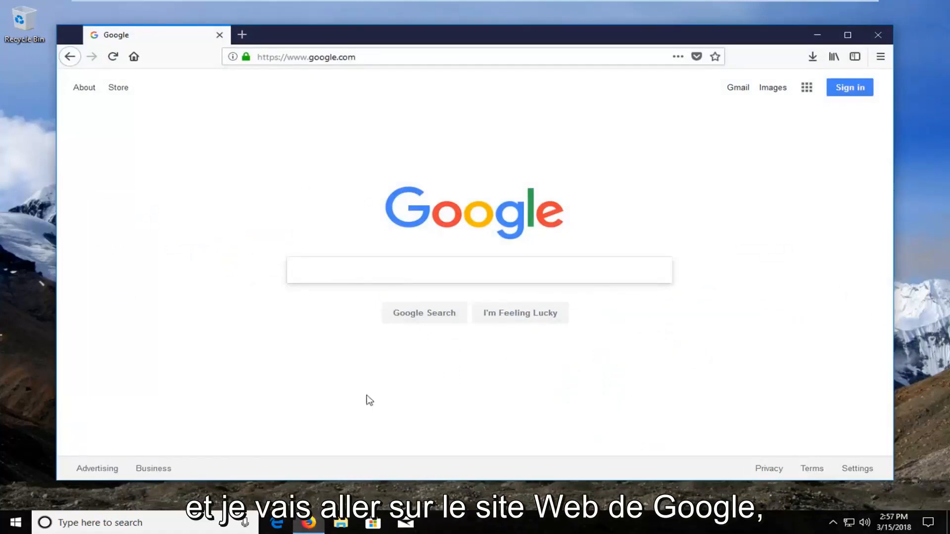
mouse_move(403, 251)
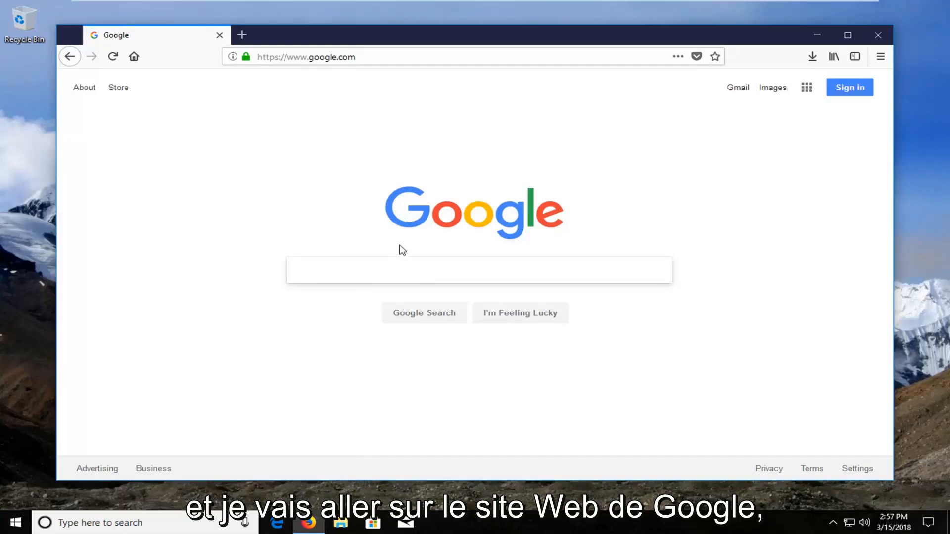
Search Google for 'google chrome' and bring up the results page.
click(479, 270)
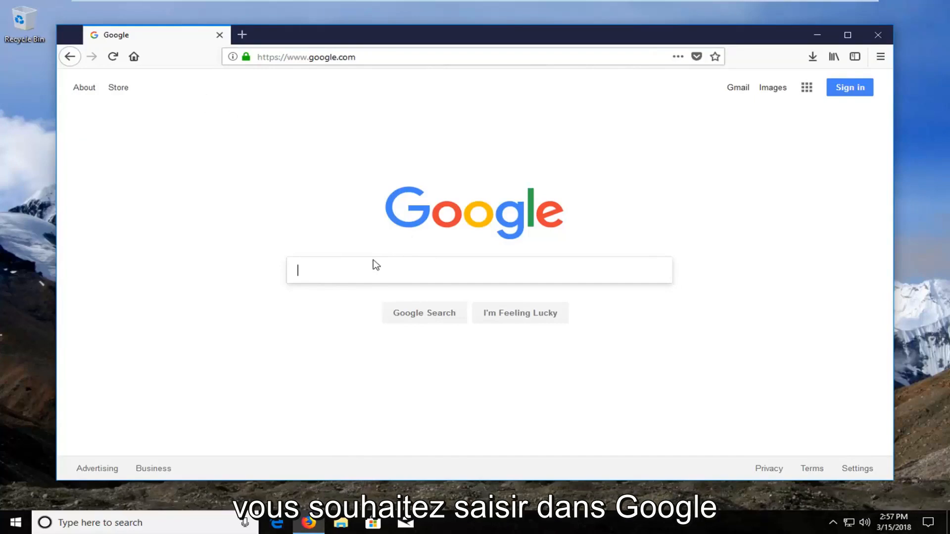
text(google chrome)
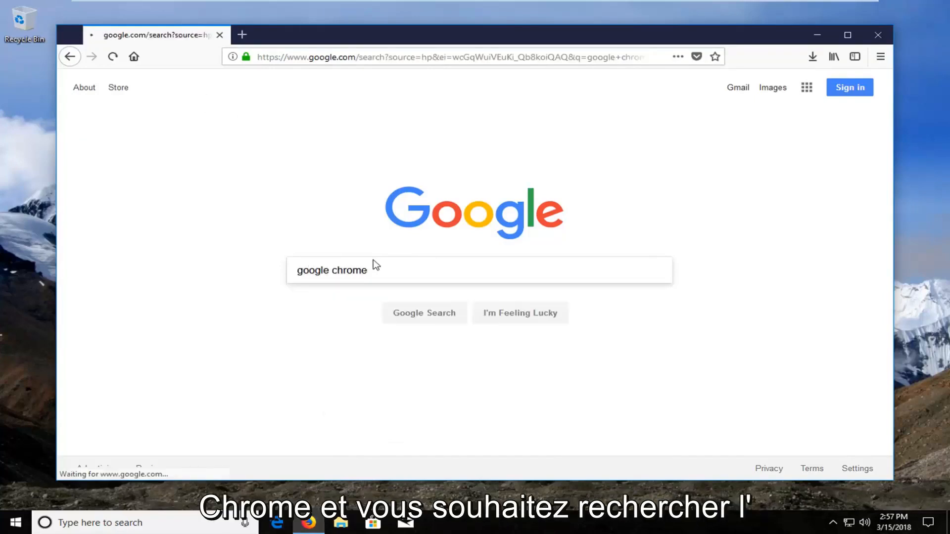
click(425, 314)
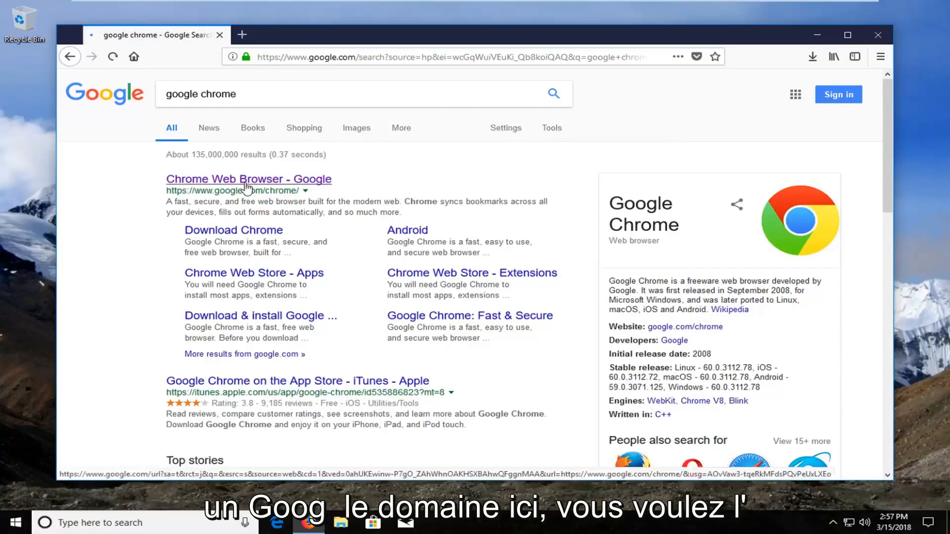
From the Chrome Web Browser result, accept the terms and download ChromeSetup.exe, confirming it in the Downloads list.
click(247, 179)
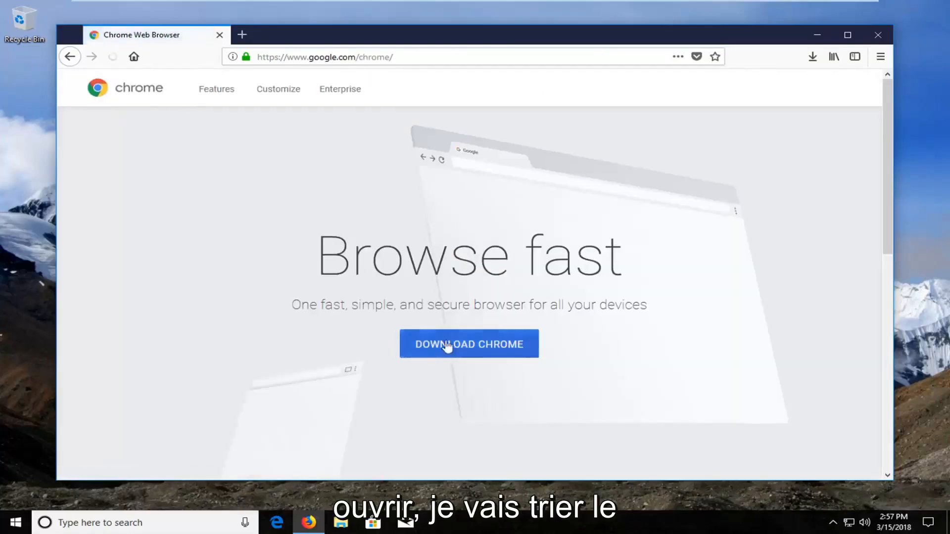
click(469, 344)
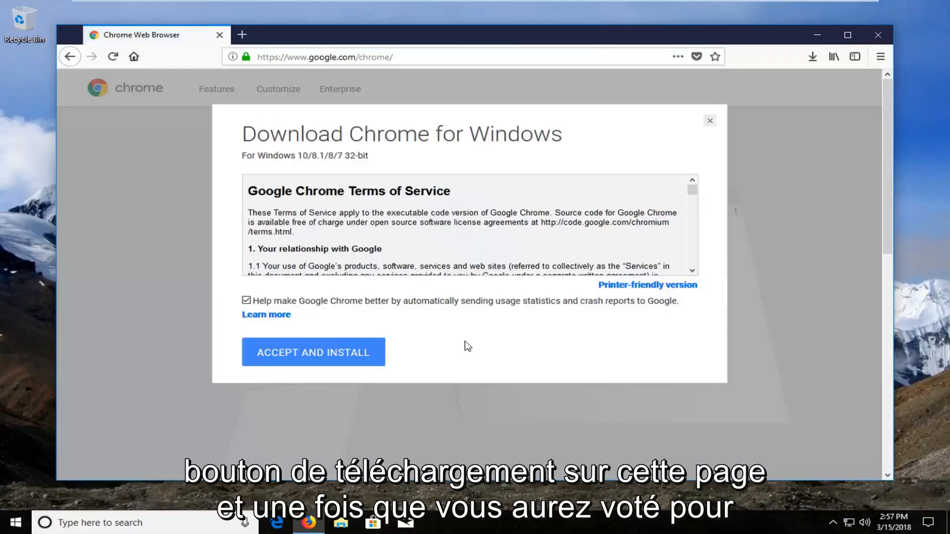
scroll(down, 3)
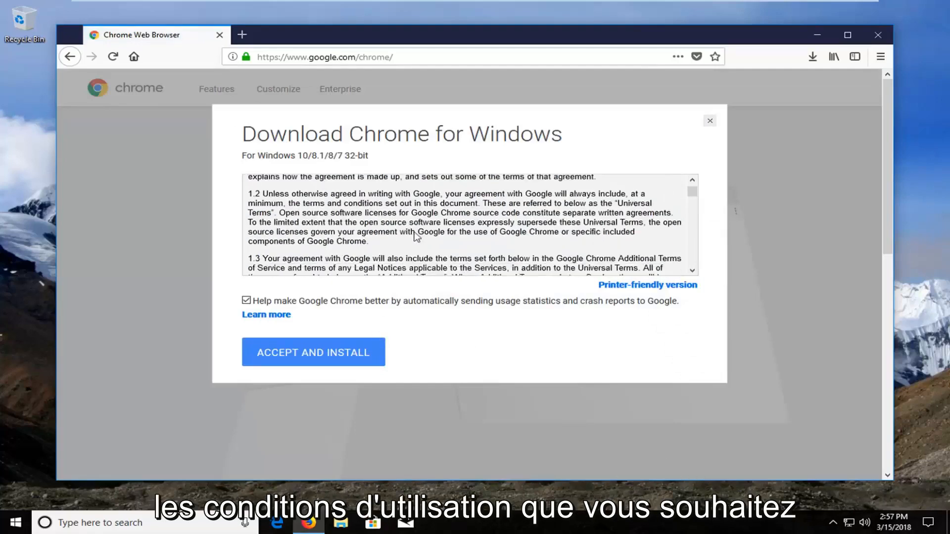
click(314, 352)
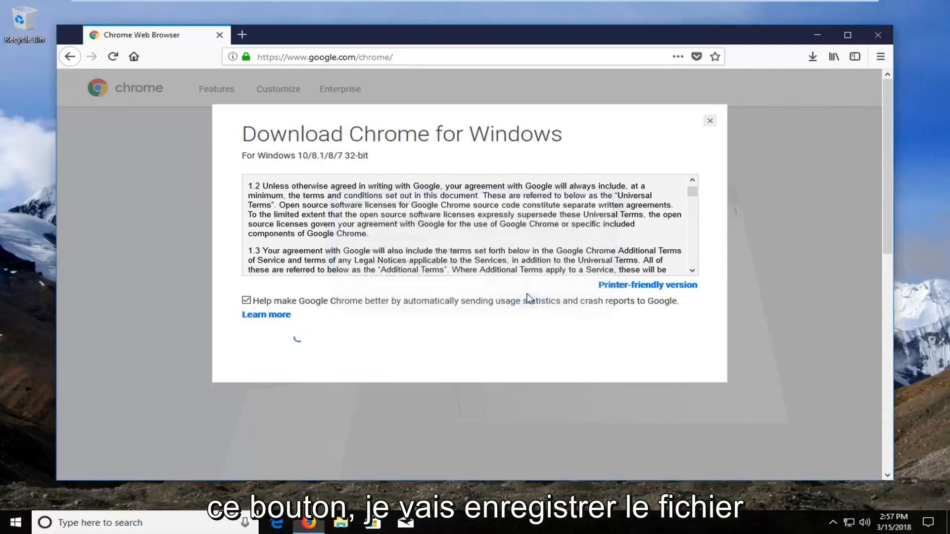
click(812, 56)
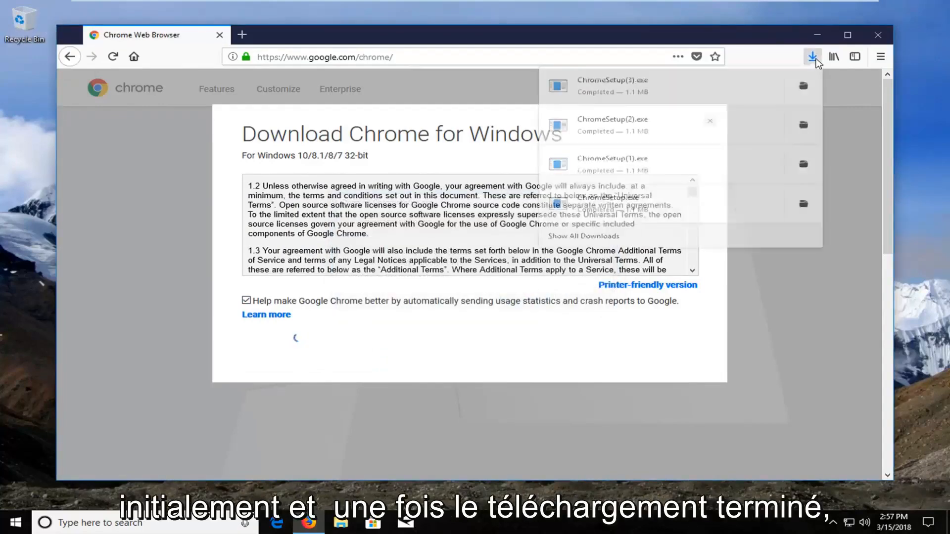
Run the downloaded ChromeSetup(3).exe installer past the security warning.
click(613, 85)
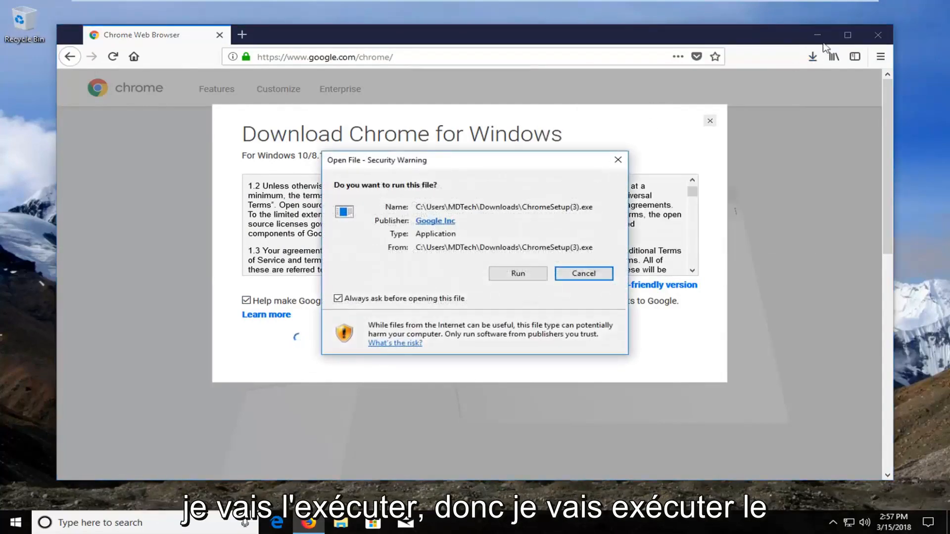
click(516, 273)
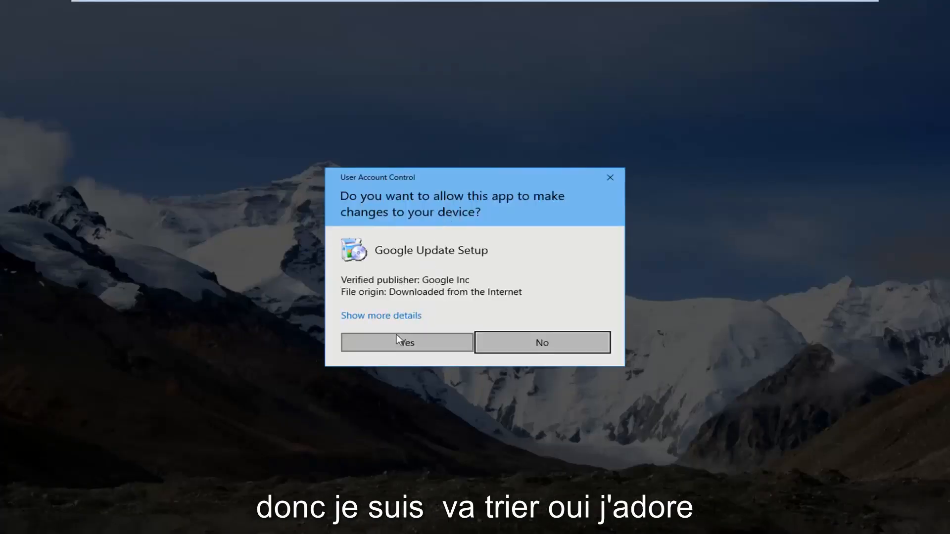
click(407, 342)
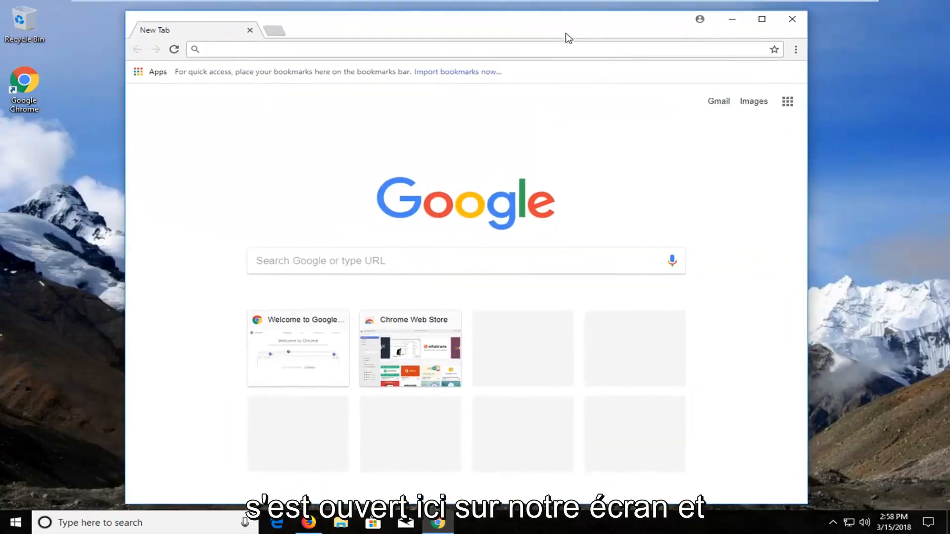
mouse_move(573, 76)
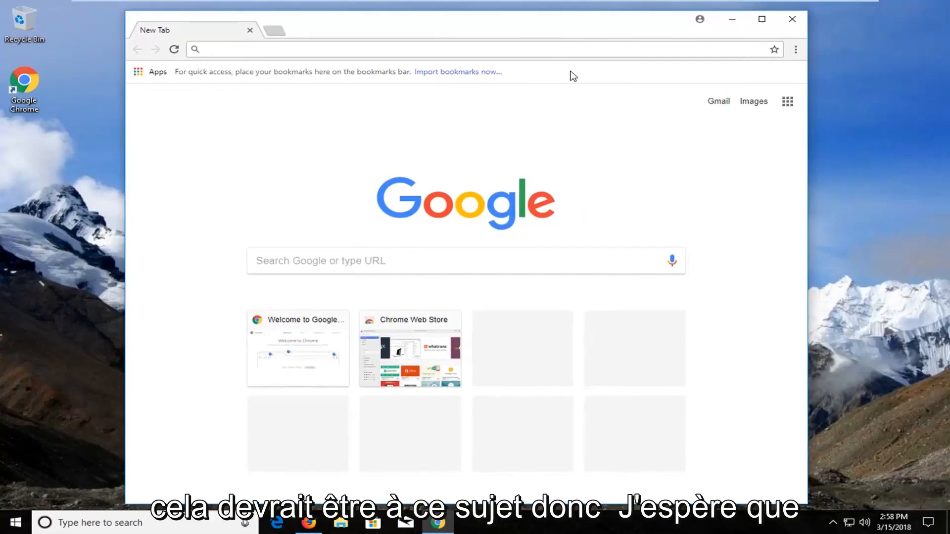